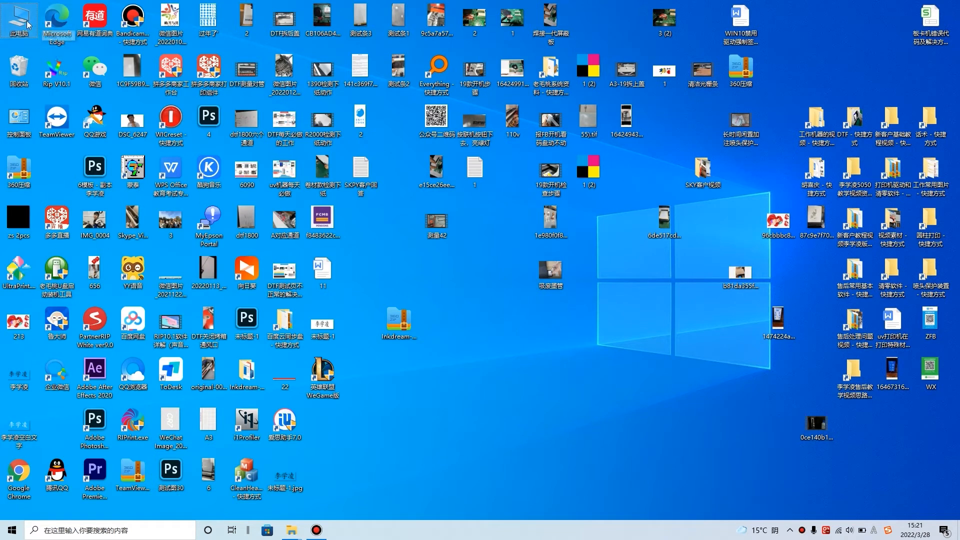
pyautogui.moveTo(18, 18)
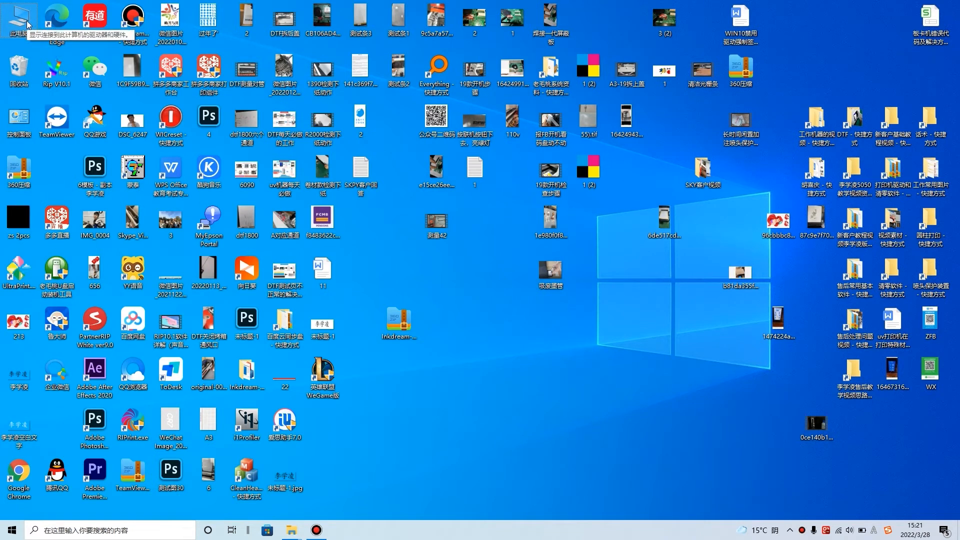
pyautogui.moveTo(34, 23)
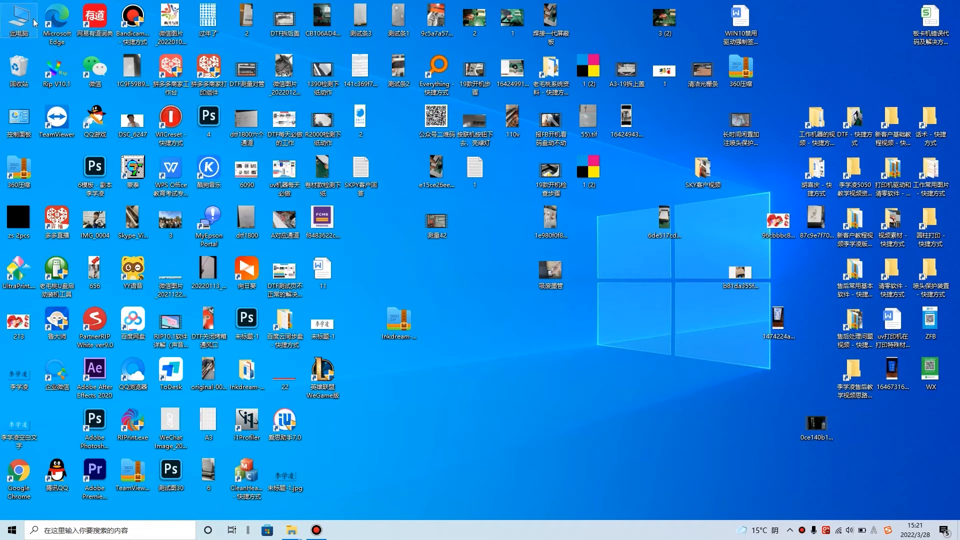
# Create an A3UV folder on the Windows C drive, merging with the existing one.
pyautogui.doubleClick(18, 15)
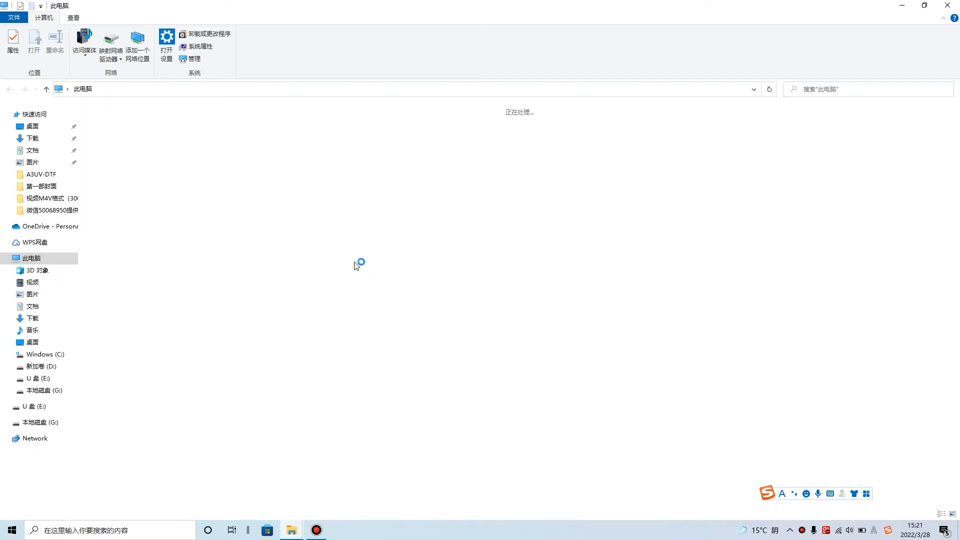
pyautogui.click(530, 201)
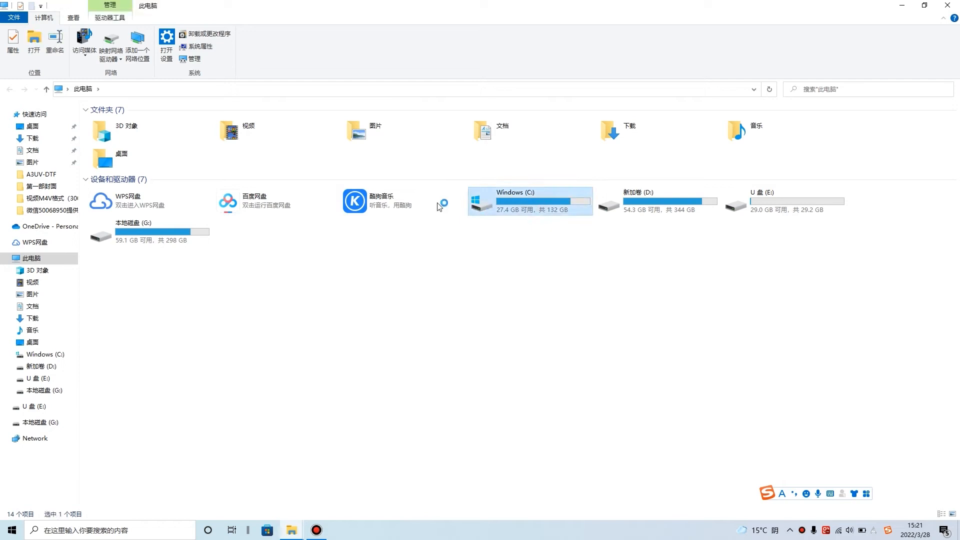
pyautogui.doubleClick(528, 201)
pyautogui.write('A3UV')
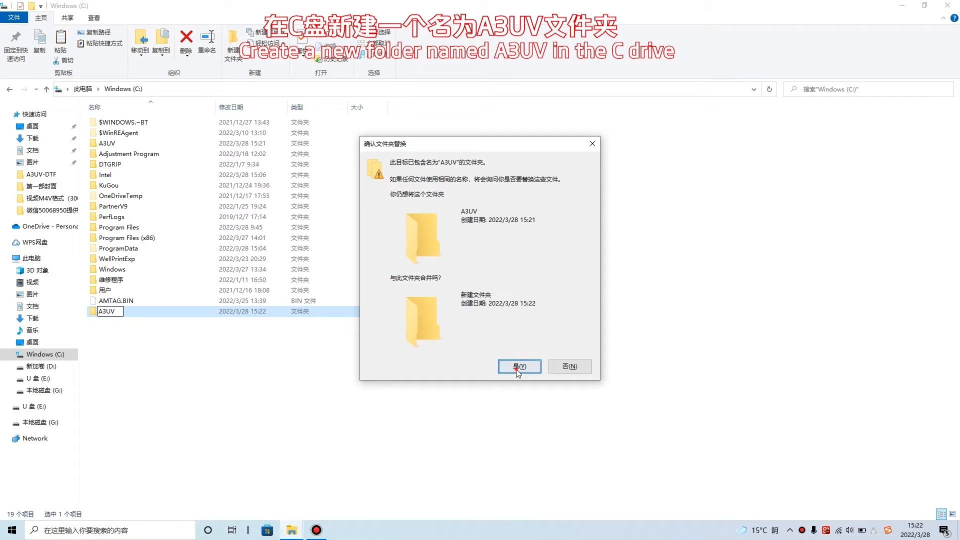
pyautogui.click(519, 366)
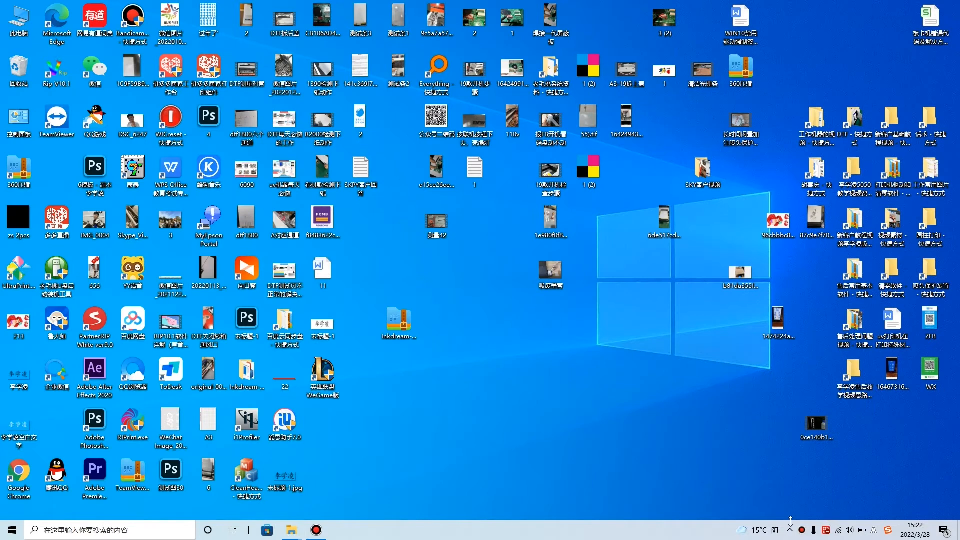
# Reach the Exclusions section of the virus and threat protection settings.
pyautogui.click(790, 530)
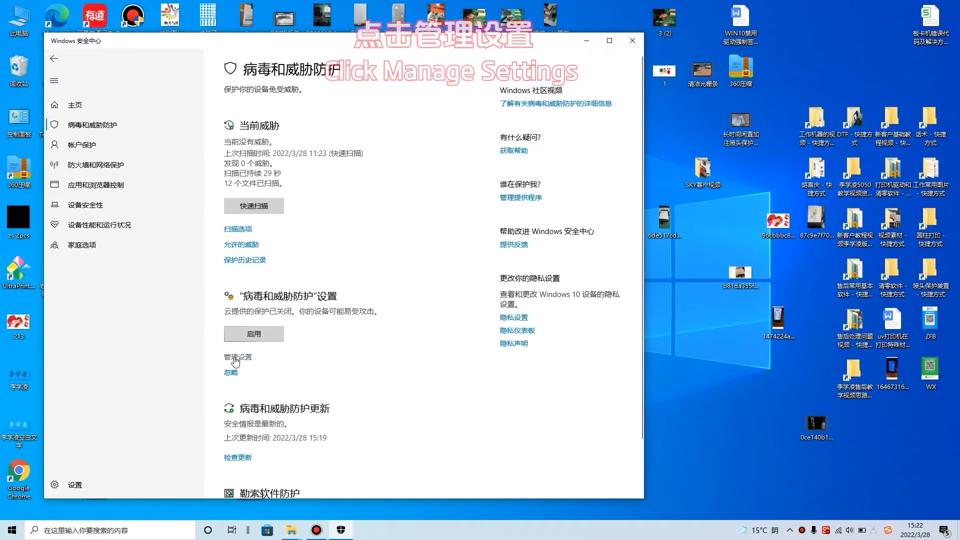
pyautogui.click(238, 357)
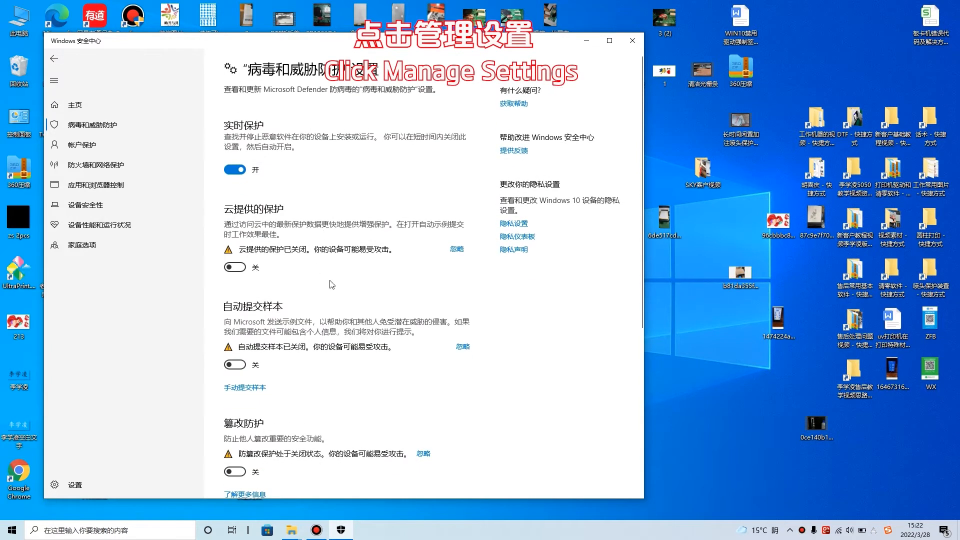
pyautogui.scroll(-3)
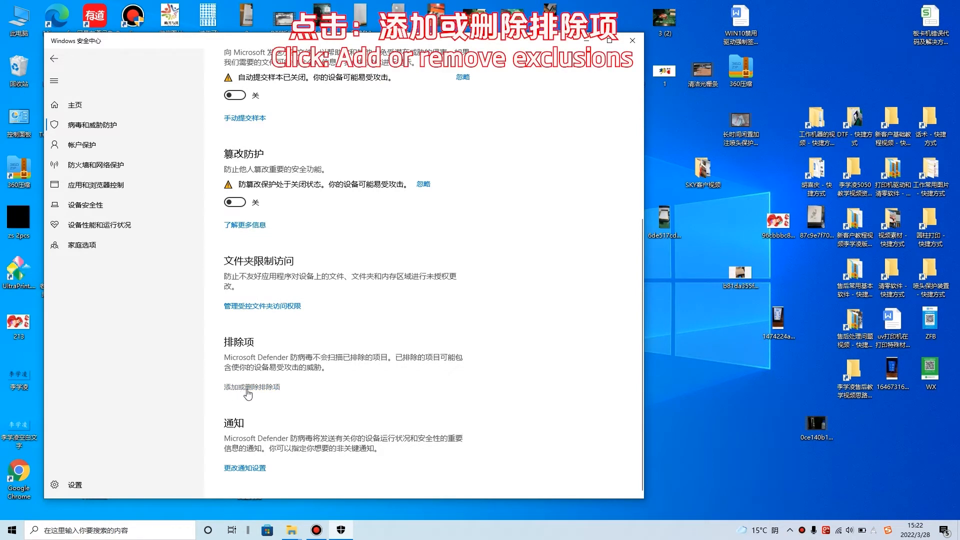
# Add the folder C:\A3UV to the antivirus exclusions list.
pyautogui.click(251, 386)
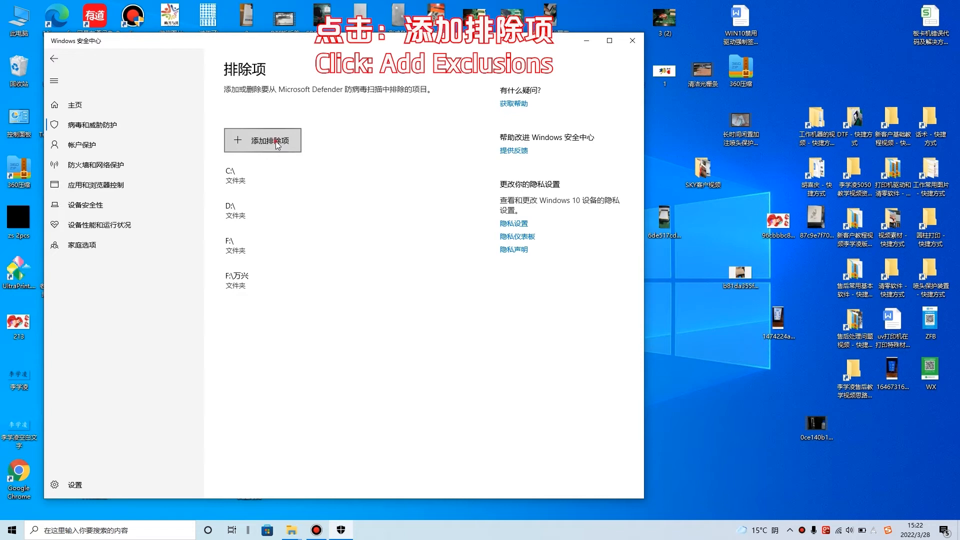
pyautogui.click(262, 140)
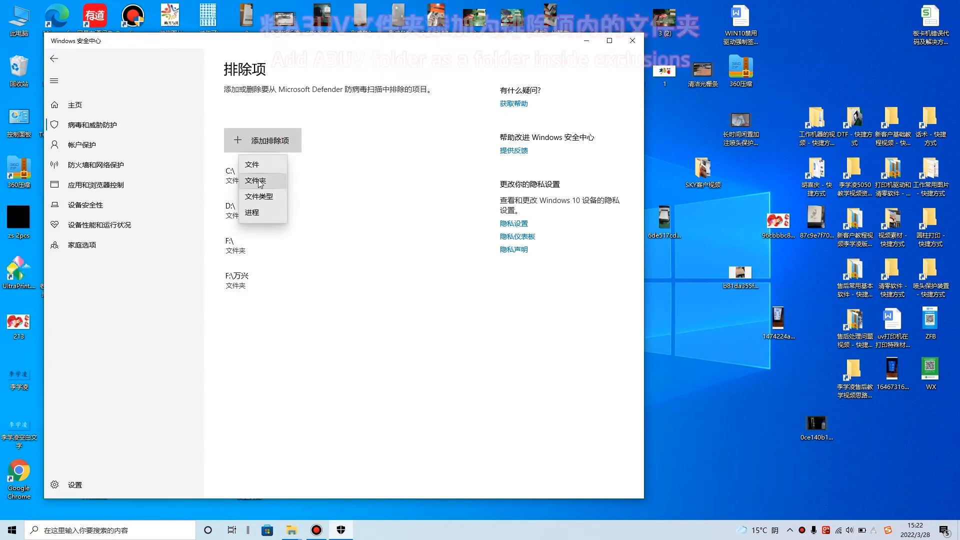
pyautogui.click(255, 180)
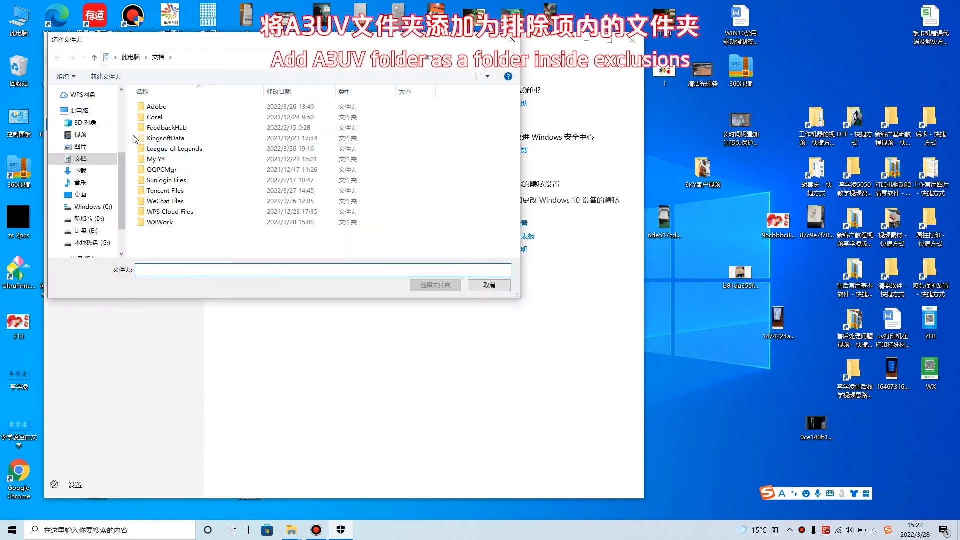
pyautogui.click(157, 159)
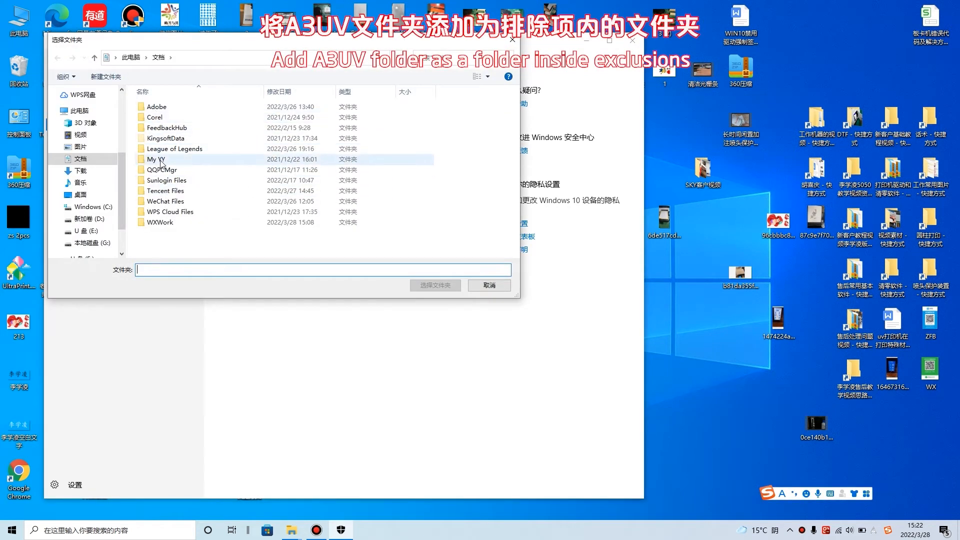
pyautogui.click(92, 207)
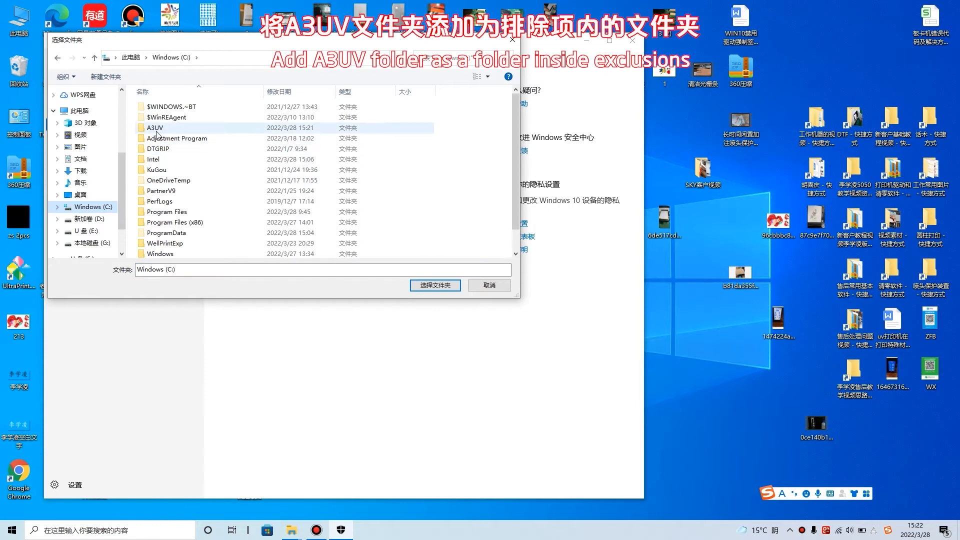
pyautogui.moveTo(156, 127)
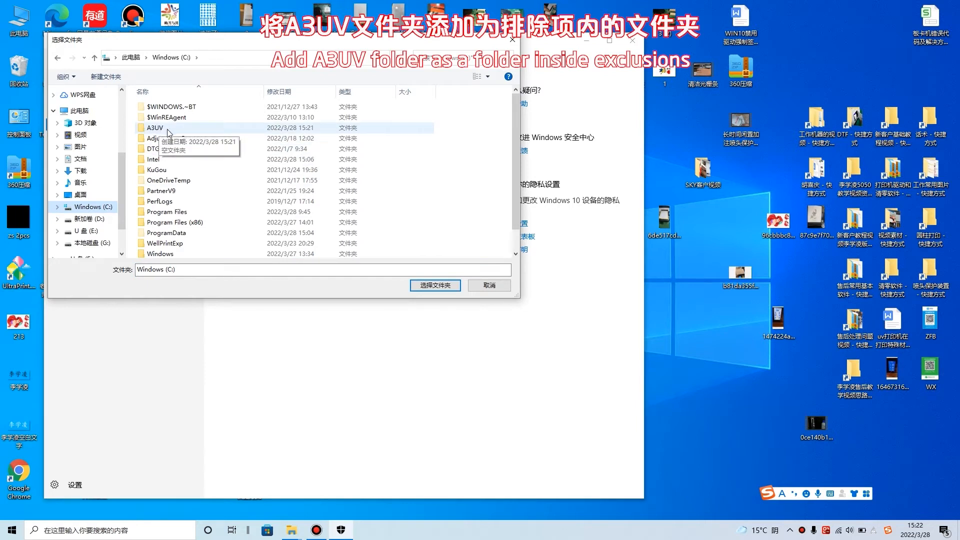
pyautogui.click(154, 127)
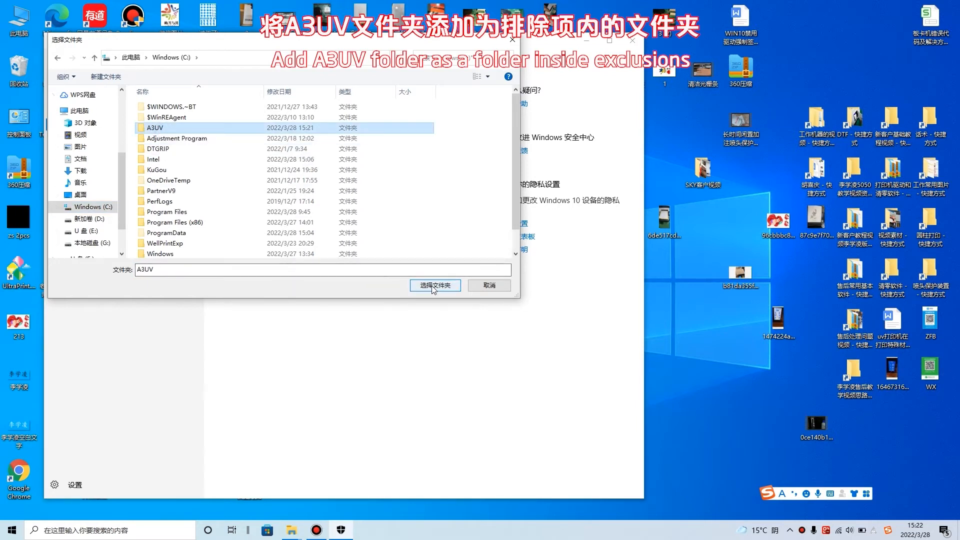
pyautogui.click(435, 285)
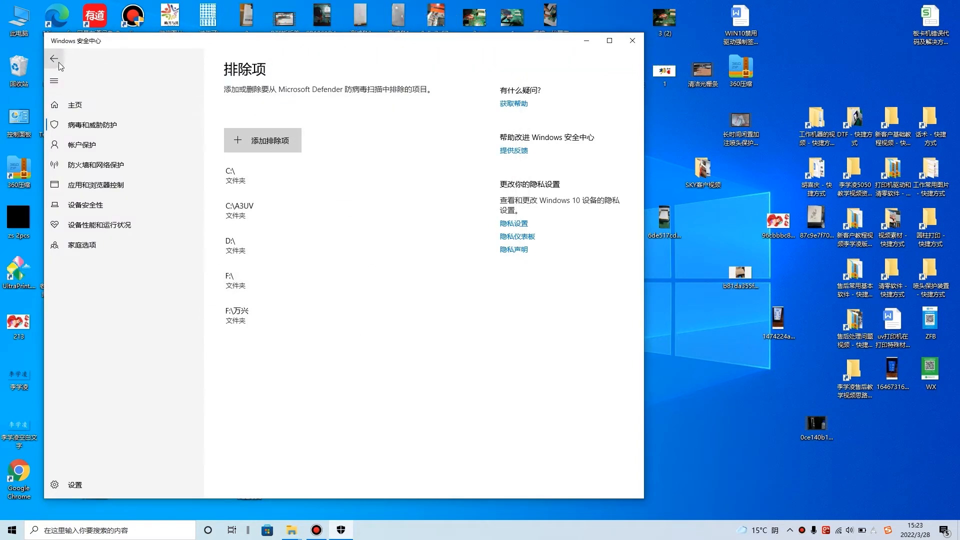
# Switch Controlled folder access on under ransomware protection.
pyautogui.click(54, 58)
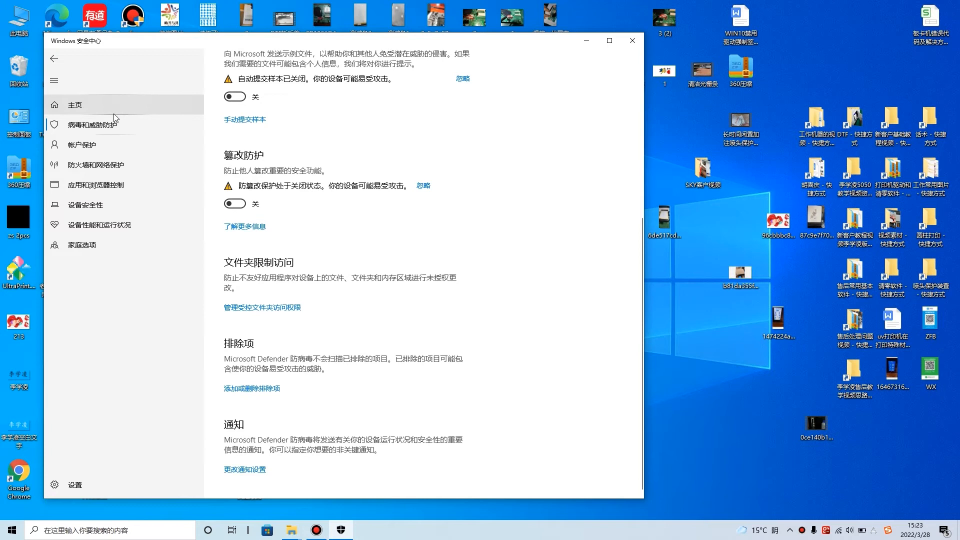
pyautogui.click(92, 124)
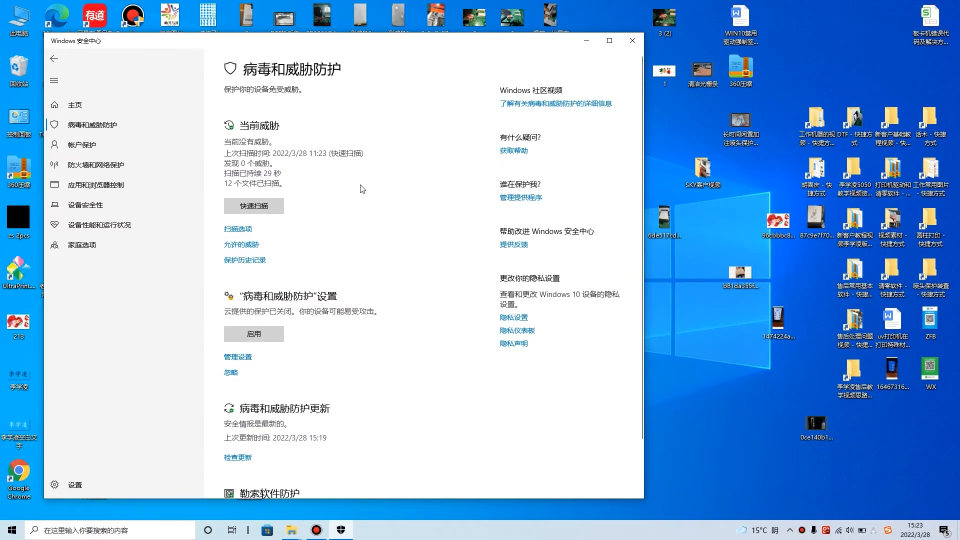
pyautogui.scroll(-3)
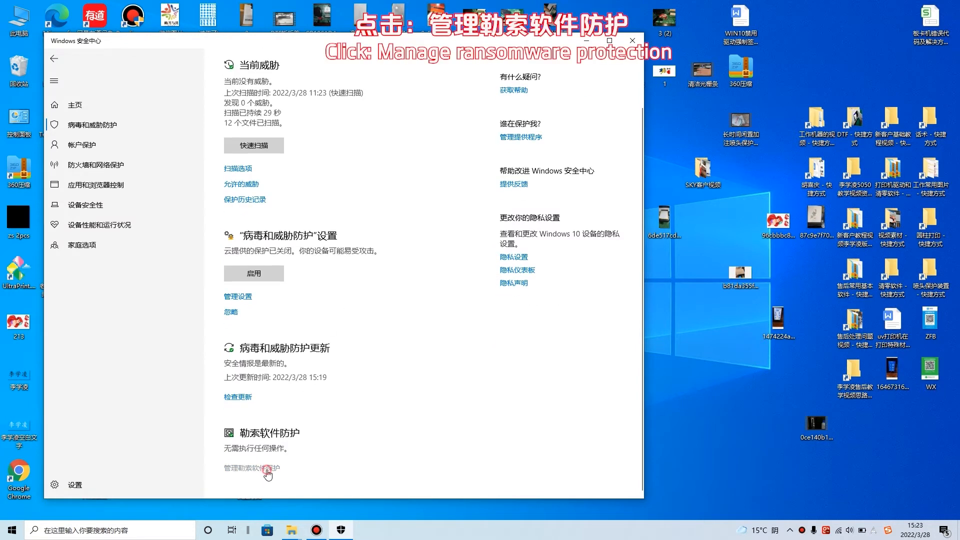
pyautogui.click(251, 468)
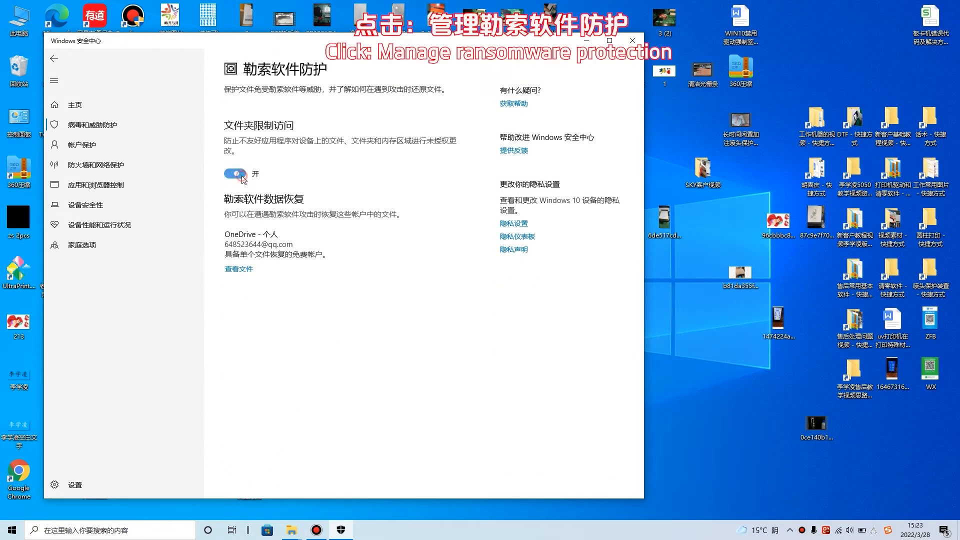
pyautogui.click(234, 173)
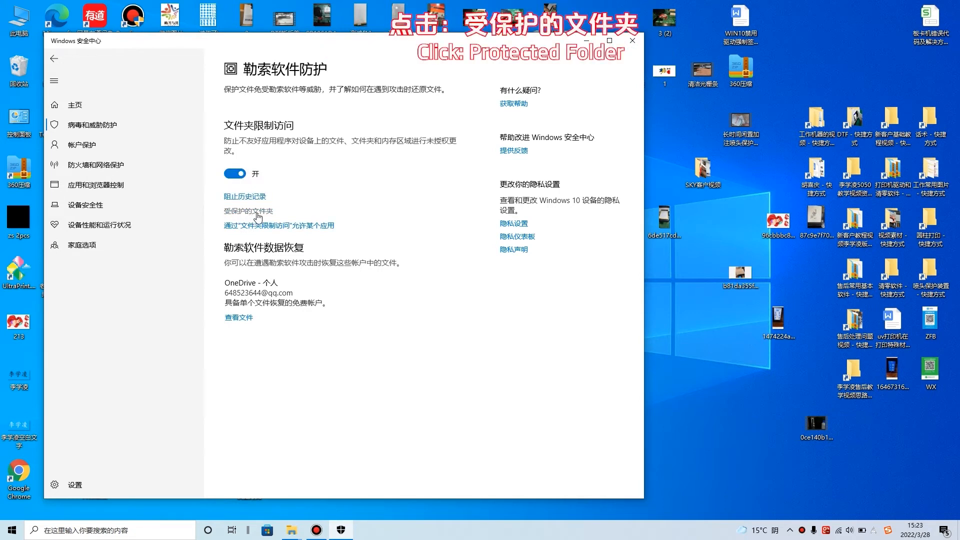
# Add C:\A3UV to the protected folders list and close Windows Security.
pyautogui.click(248, 211)
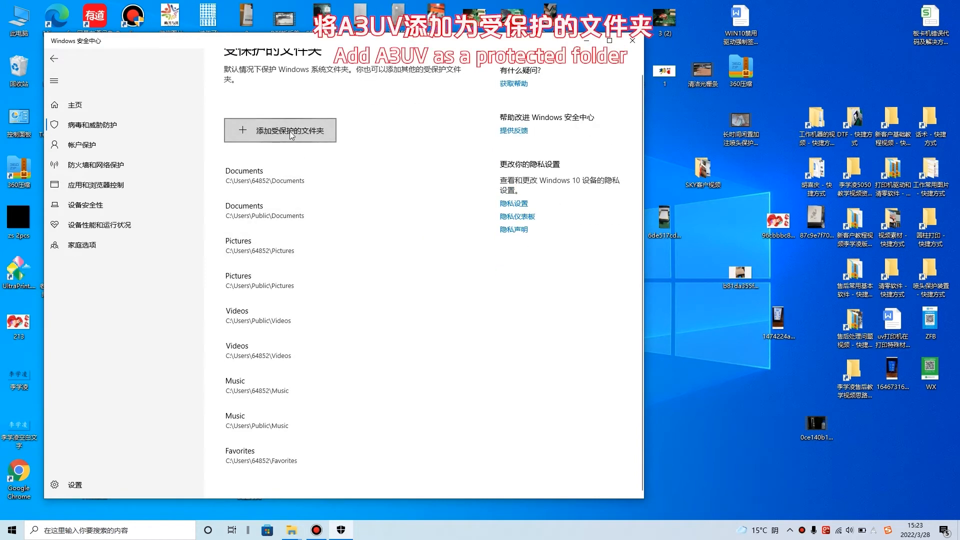
pyautogui.click(280, 130)
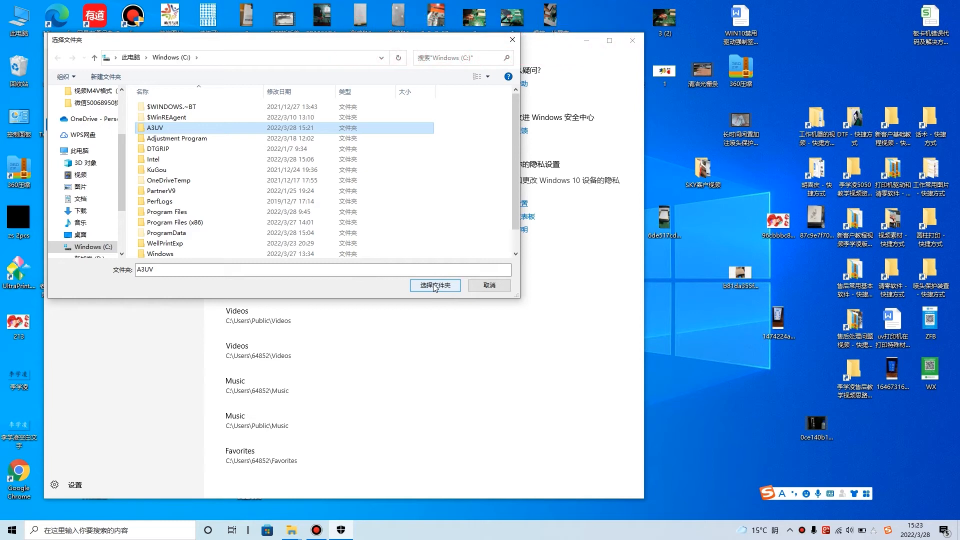
pyautogui.click(435, 285)
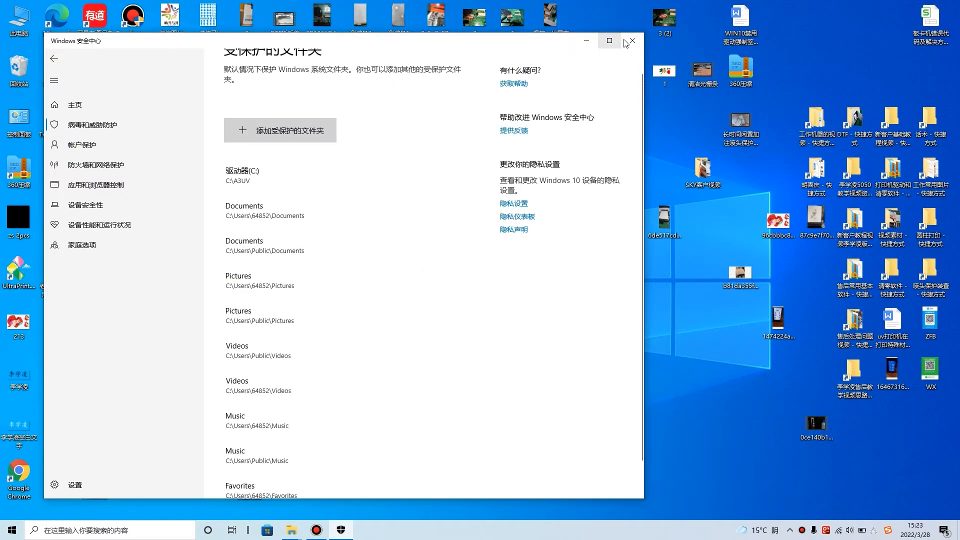
pyautogui.click(632, 41)
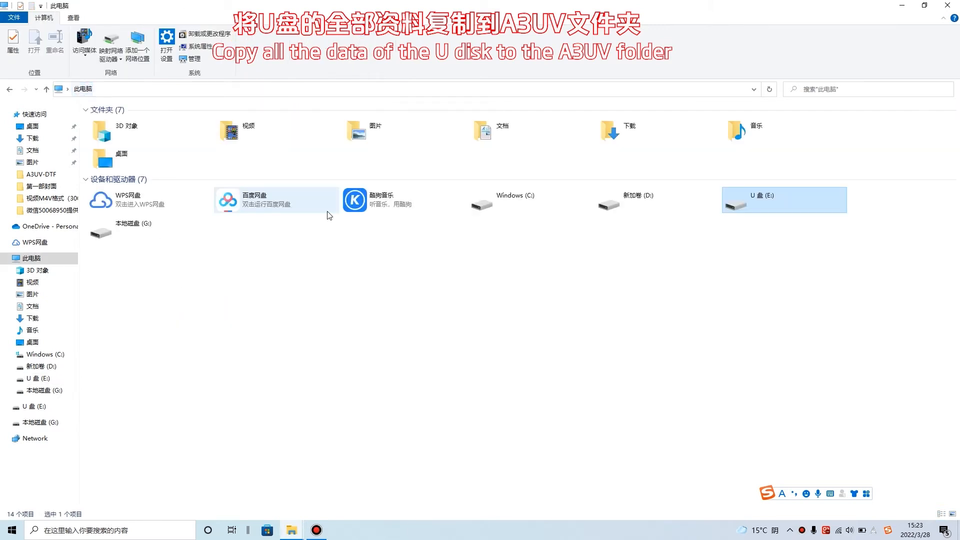
# Browse into C:\A3UV and its 2.software driver folder.
pyautogui.doubleClick(513, 199)
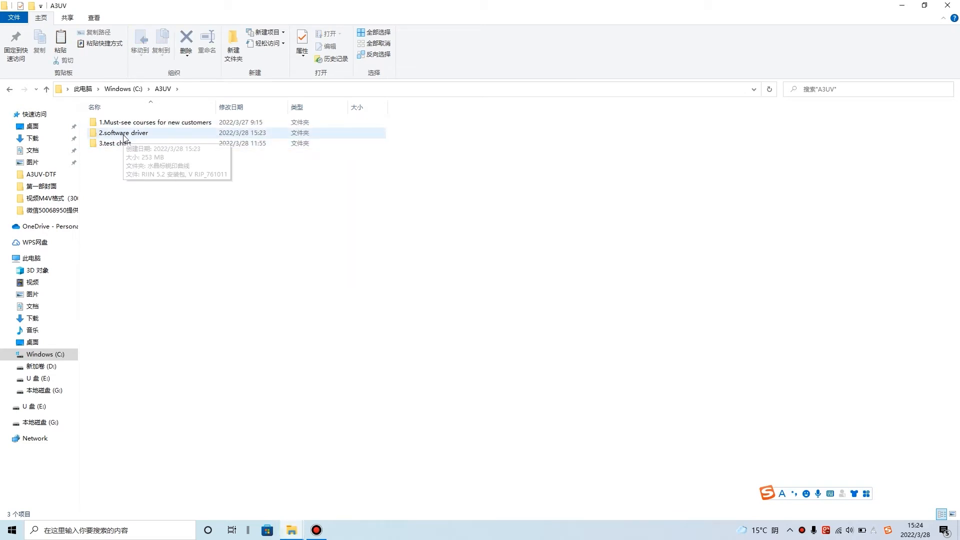
pyautogui.doubleClick(123, 133)
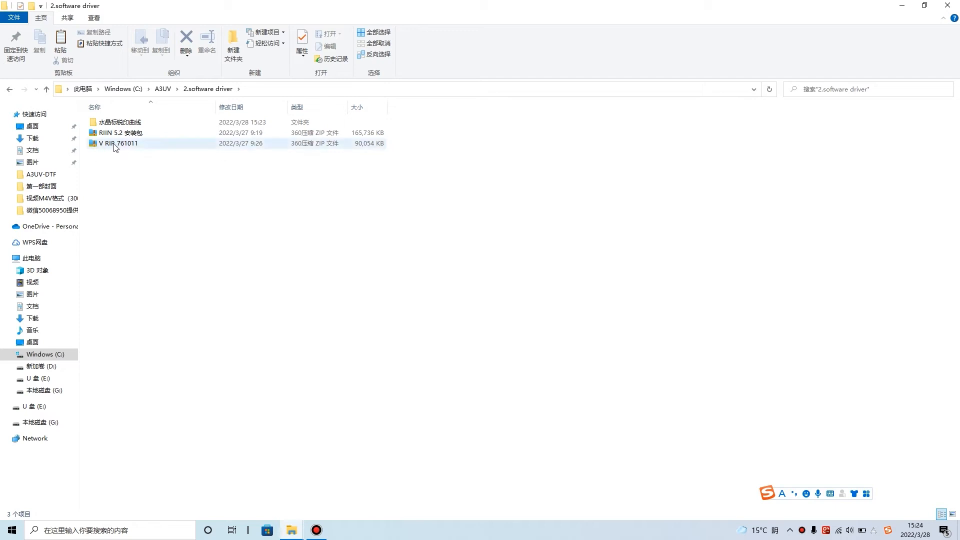
pyautogui.moveTo(116, 143)
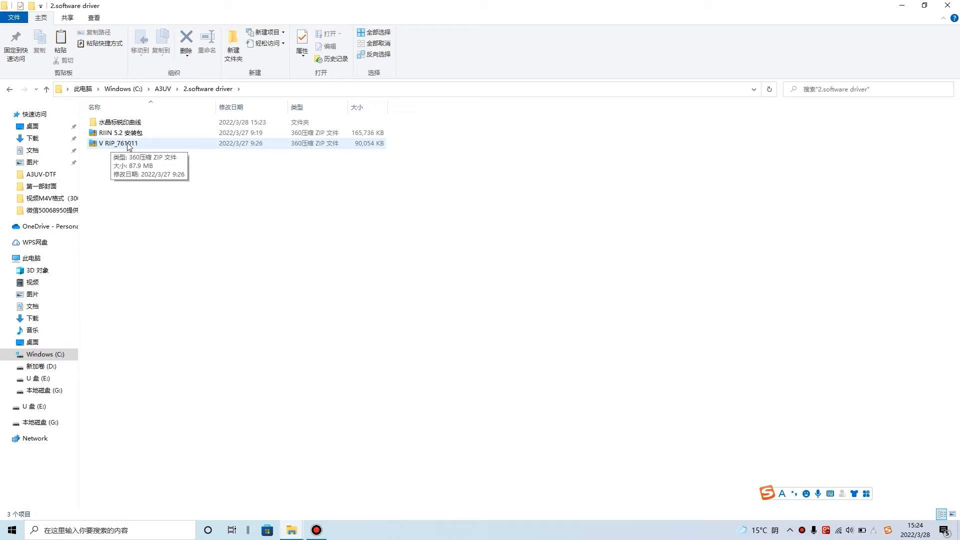
# Extract V RIP_761011.zip into a V RIP_761011 folder and enter it.
pyautogui.rightClick(118, 143)
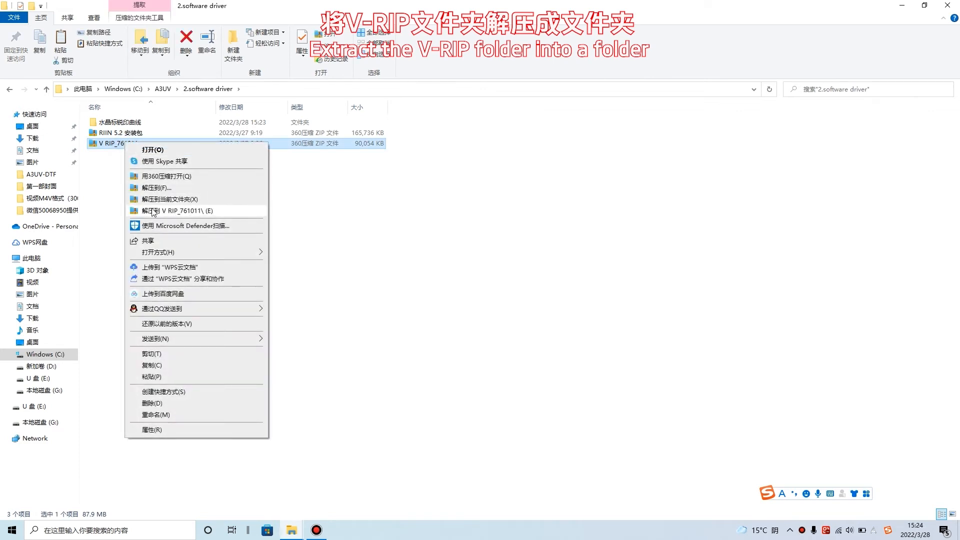
pyautogui.click(178, 211)
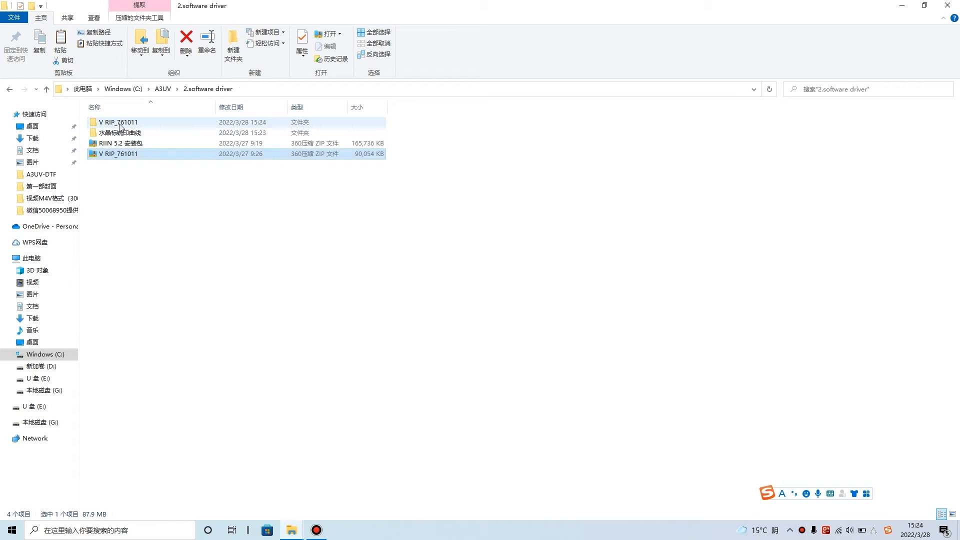
pyautogui.doubleClick(118, 122)
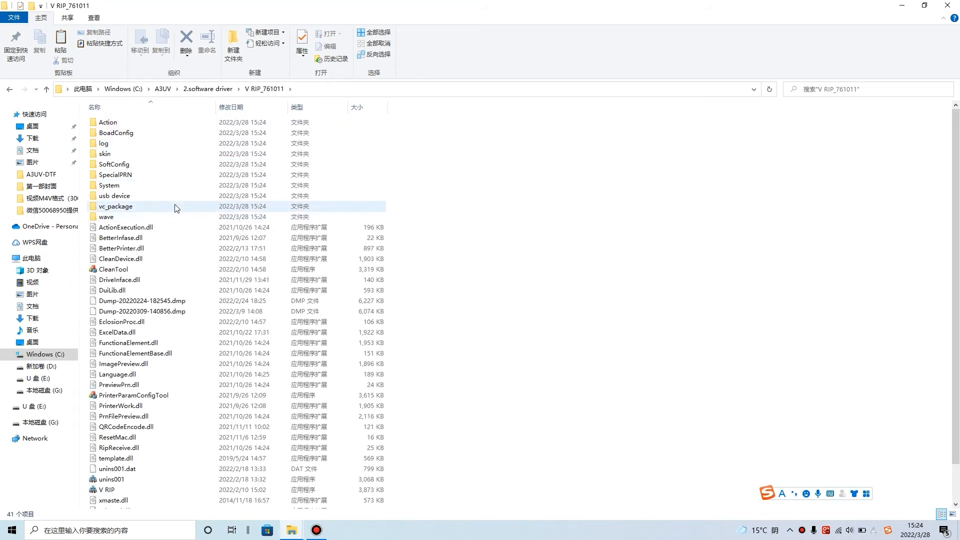
pyautogui.click(114, 195)
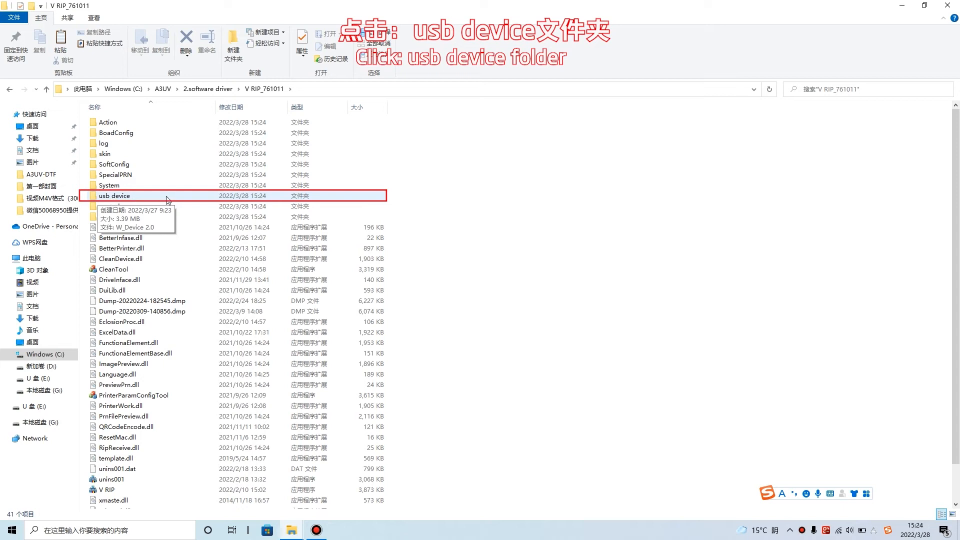
# Install the W_Device 2.0 USB driver from the usb device folder, approving the Cypress device software.
pyautogui.doubleClick(114, 195)
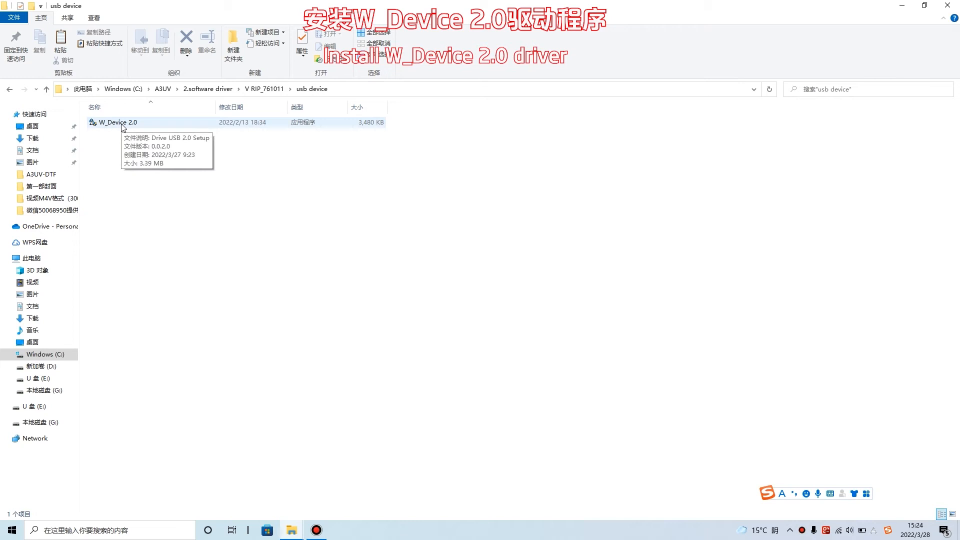
pyautogui.click(116, 122)
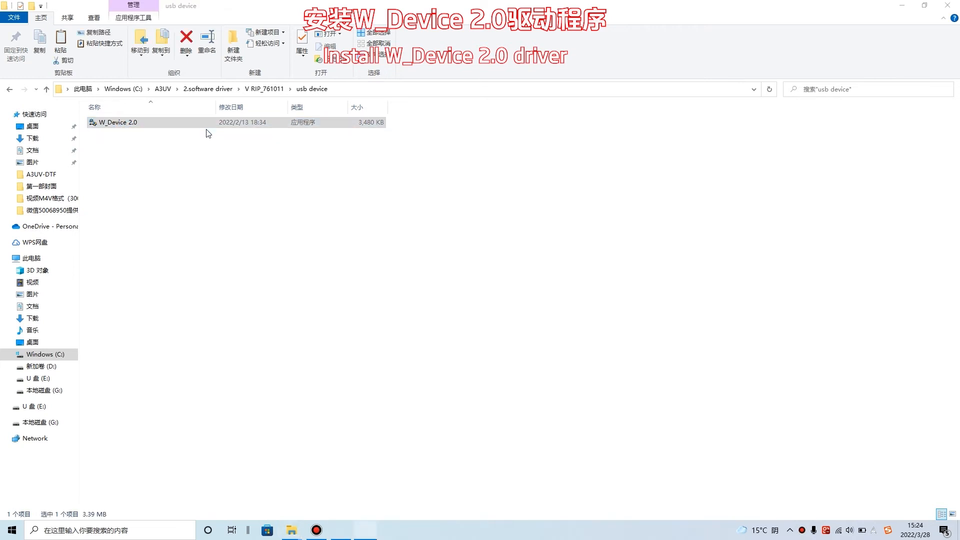
pyautogui.doubleClick(117, 122)
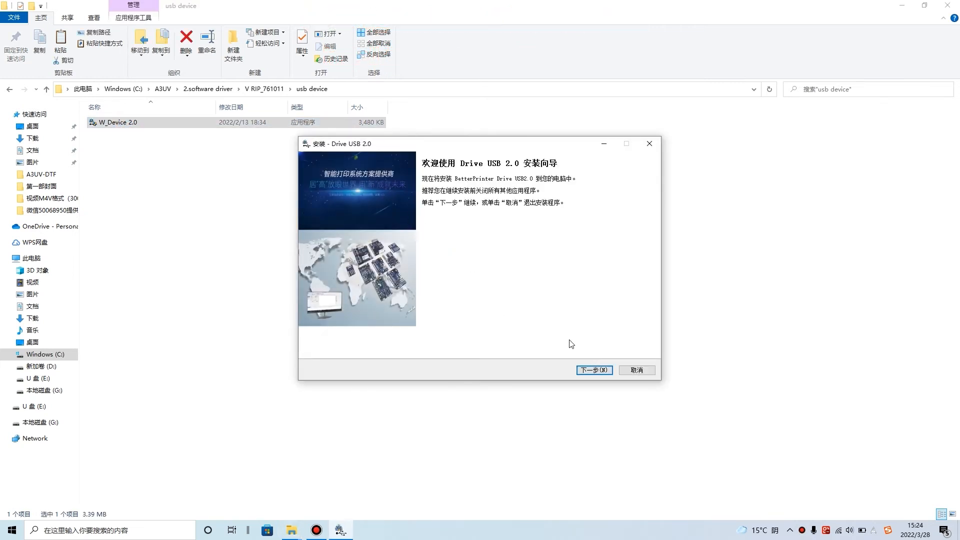
pyautogui.click(593, 370)
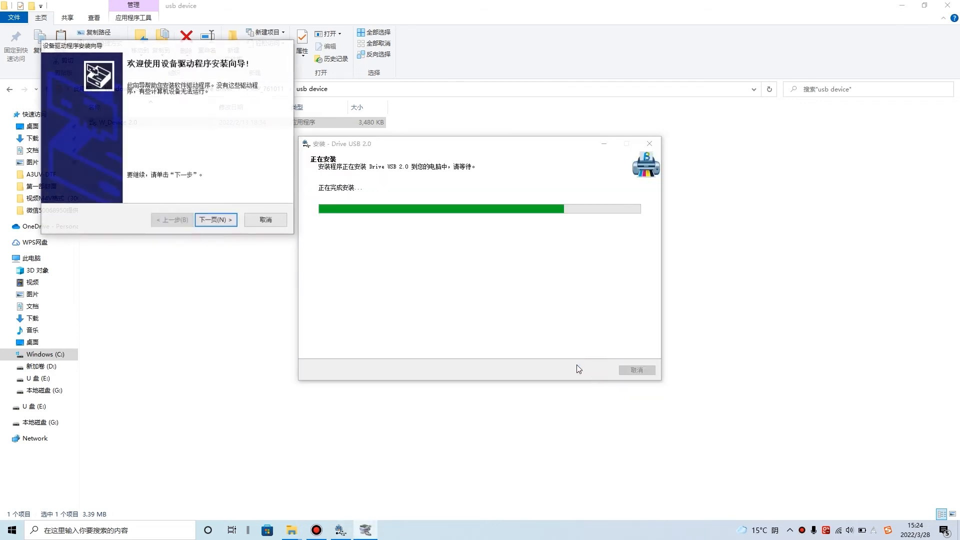
pyautogui.click(215, 219)
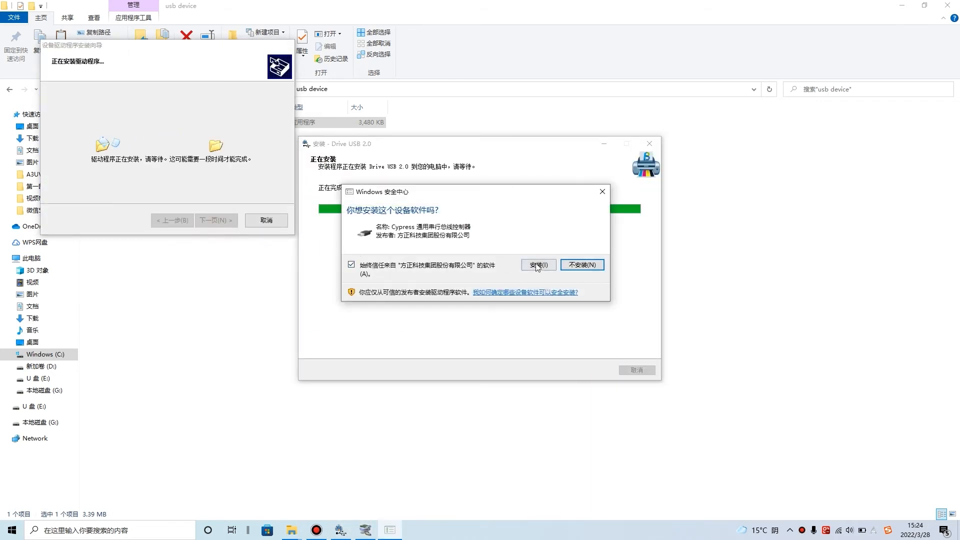
pyautogui.click(538, 264)
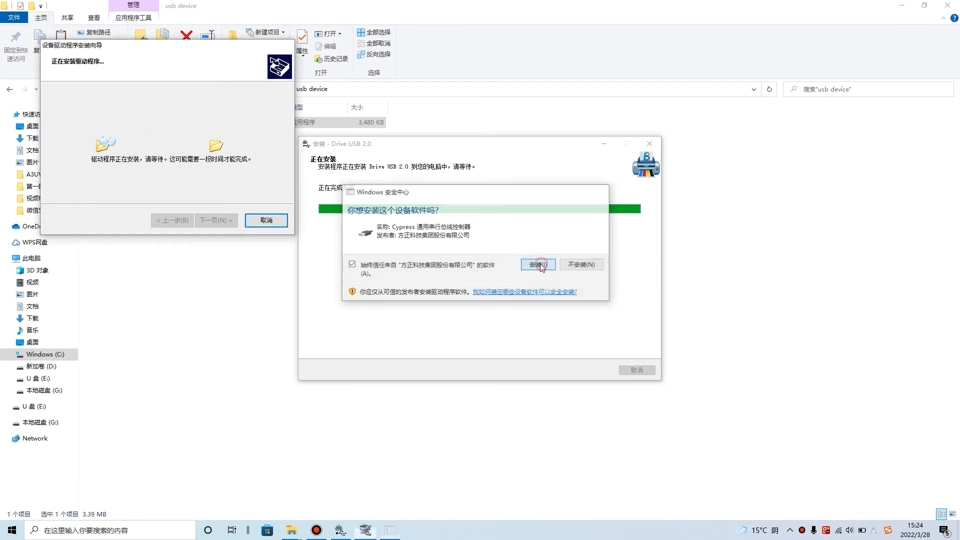
pyautogui.click(537, 264)
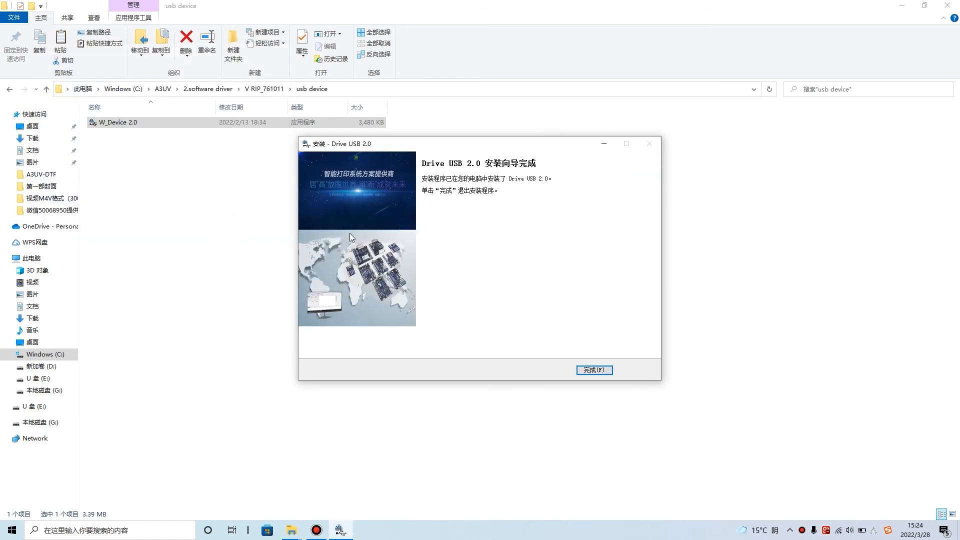
pyautogui.click(593, 370)
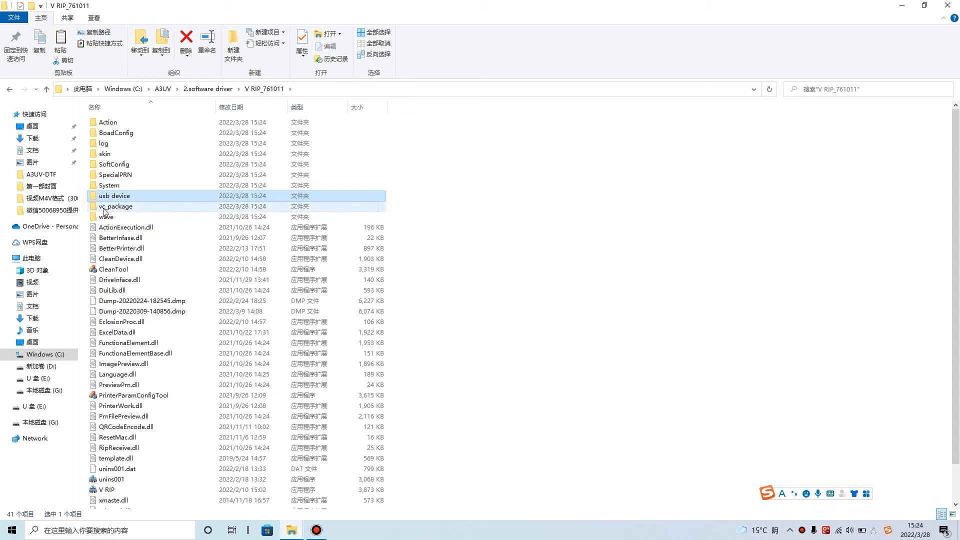
pyautogui.moveTo(115, 206)
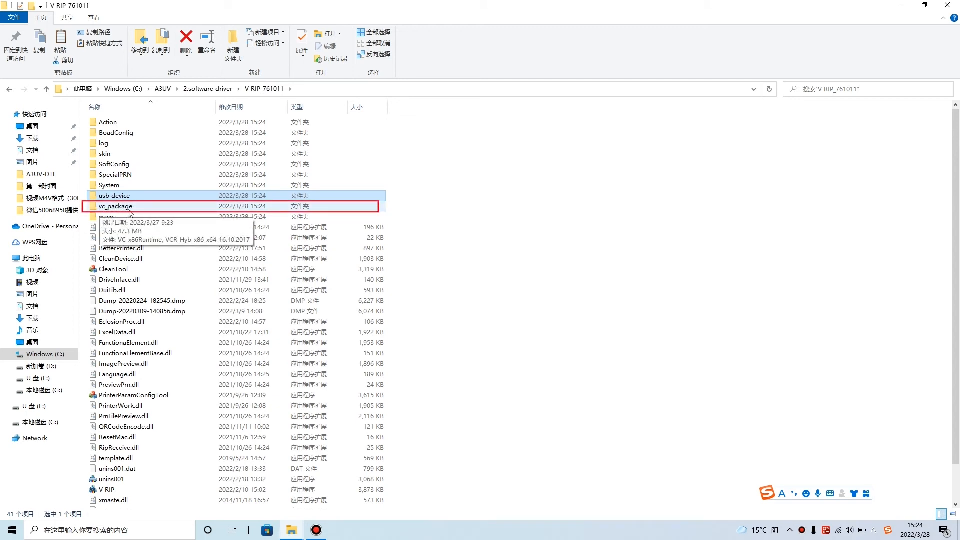
# Run the VCR_Hyb_x86_x64_16.10.2017 redistributable installer from the vc_package folder.
pyautogui.click(116, 206)
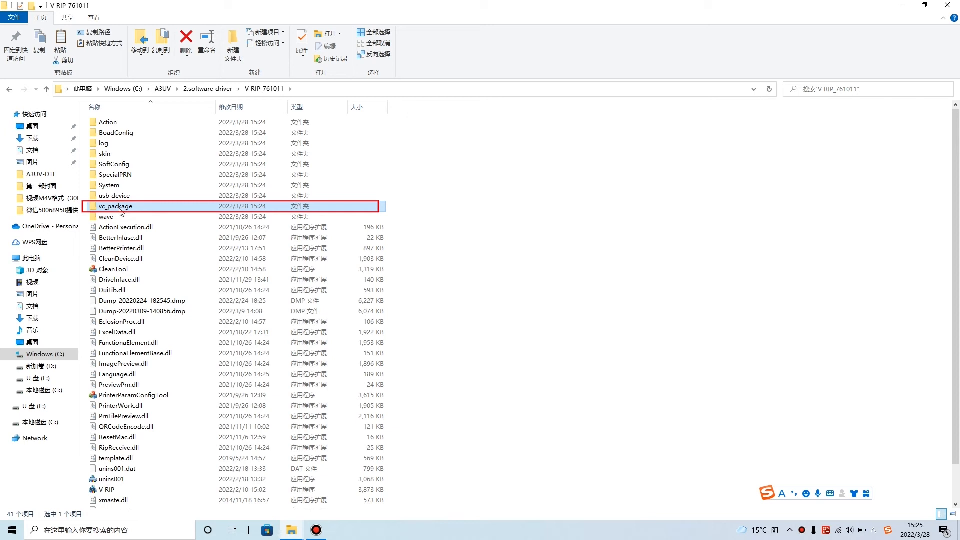
pyautogui.doubleClick(116, 206)
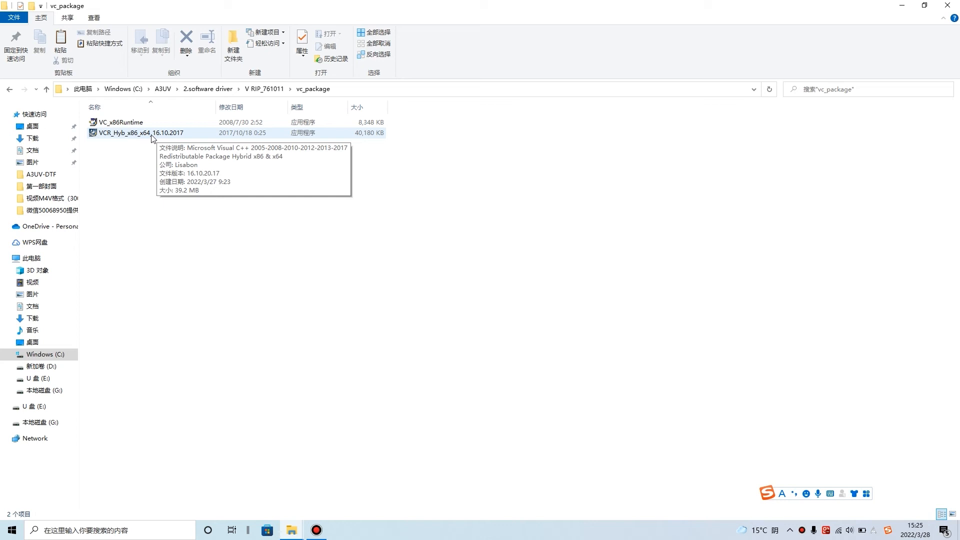
pyautogui.doubleClick(140, 133)
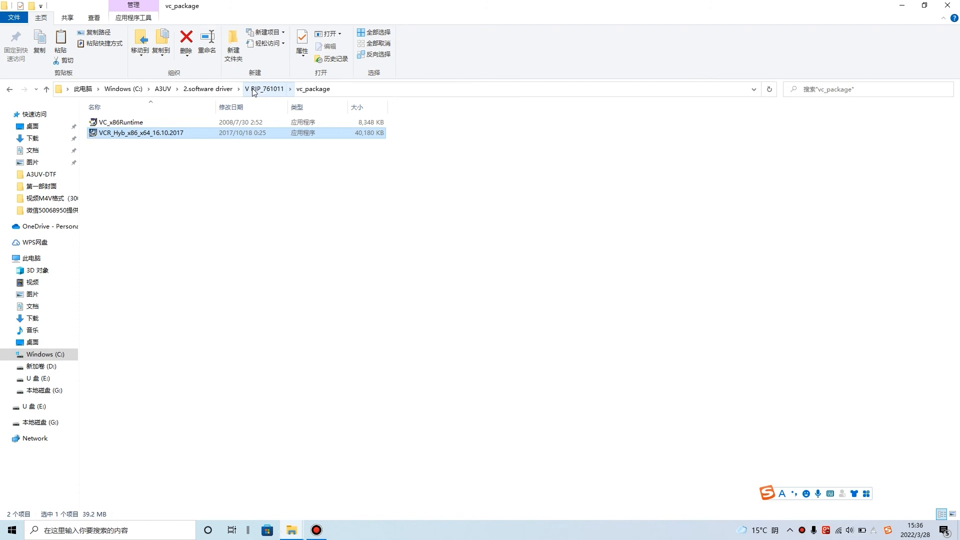
# Launch V RIP from the V RIP_761011 folder and allow it through the firewall.
pyautogui.click(264, 89)
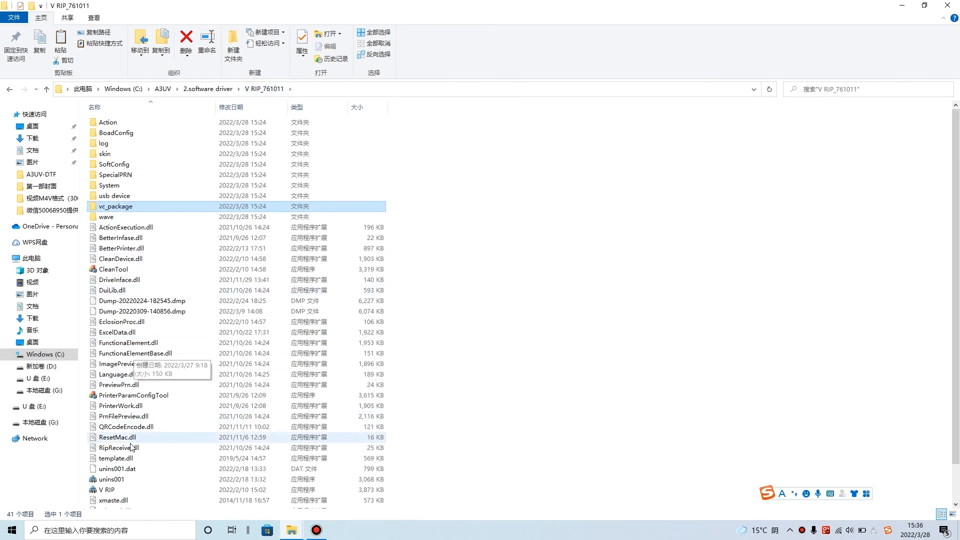
pyautogui.click(107, 490)
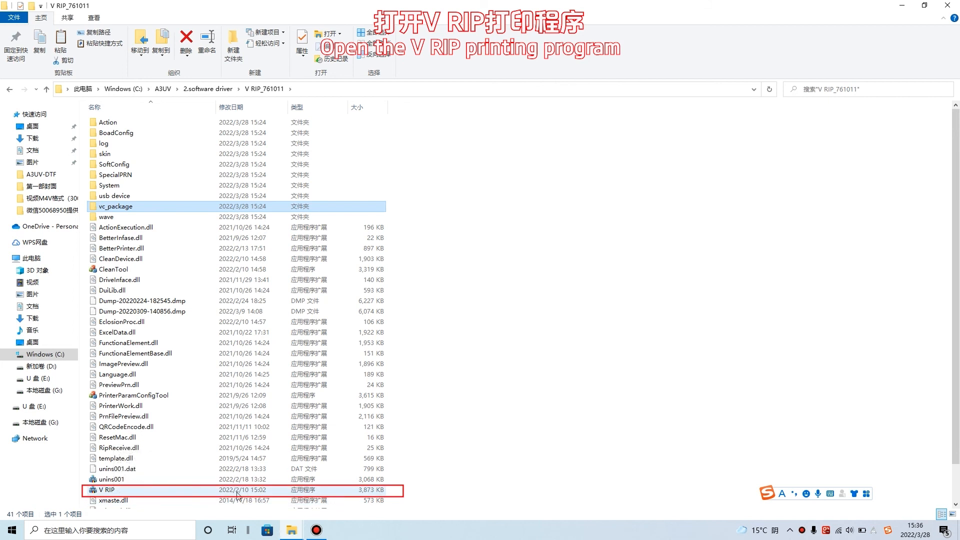
pyautogui.doubleClick(108, 490)
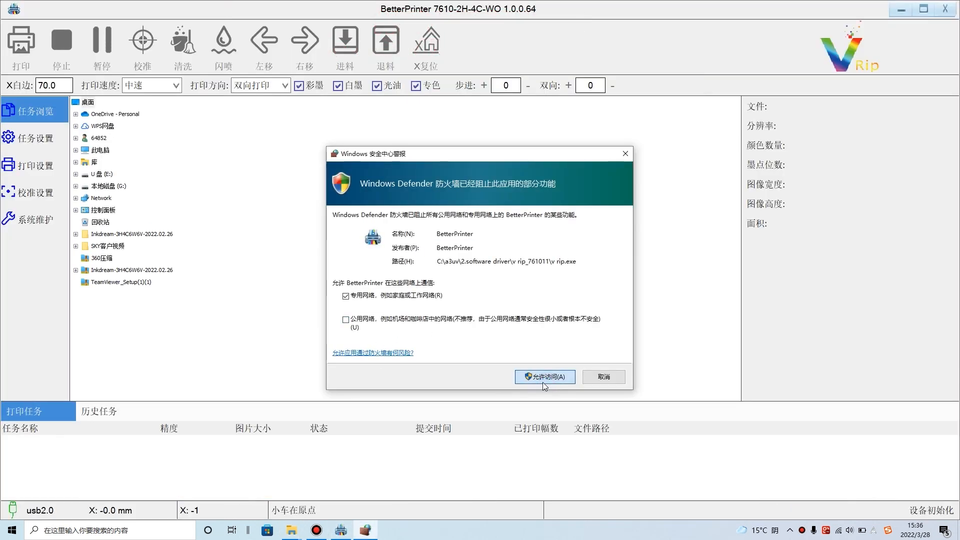
pyautogui.click(544, 376)
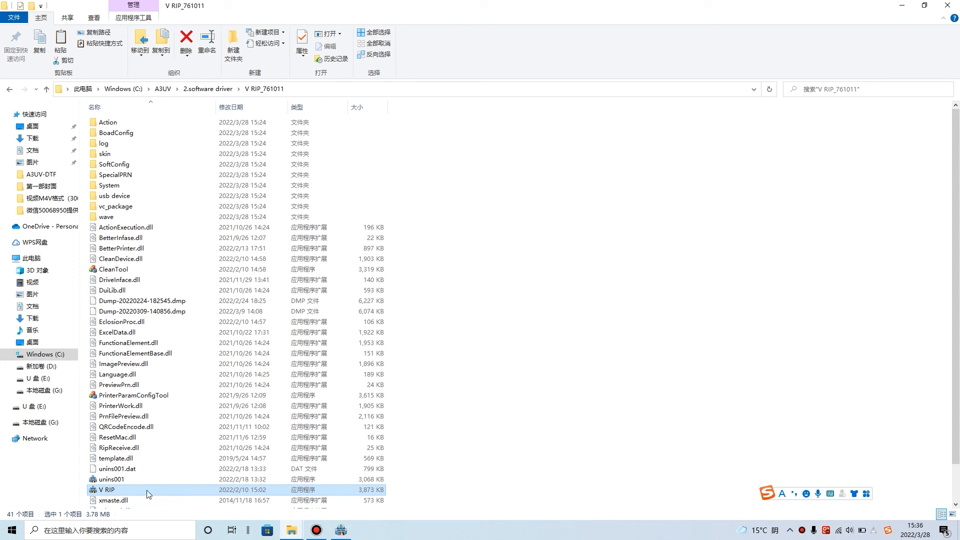
# Bring up the context menu on the V RIP program to send a shortcut to the desktop.
pyautogui.rightClick(110, 489)
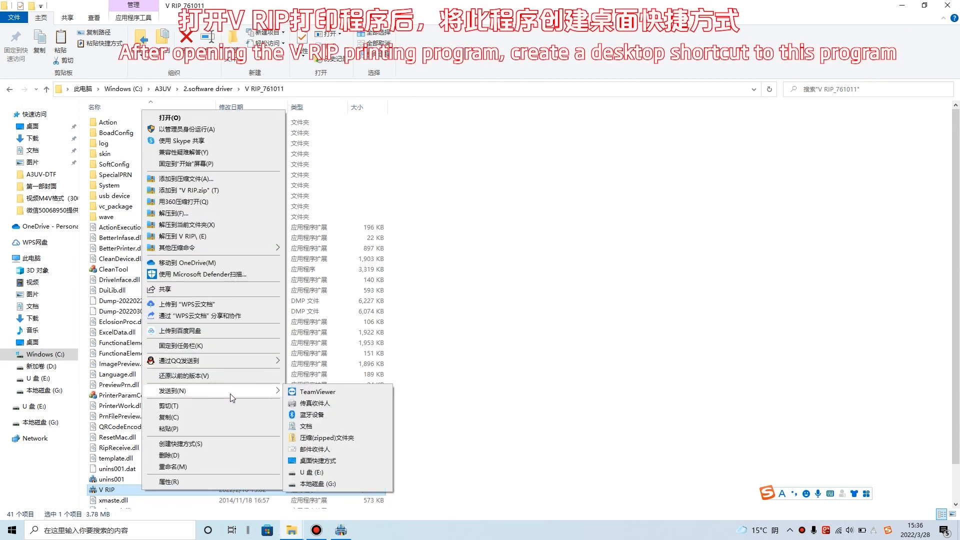
pyautogui.moveTo(318, 460)
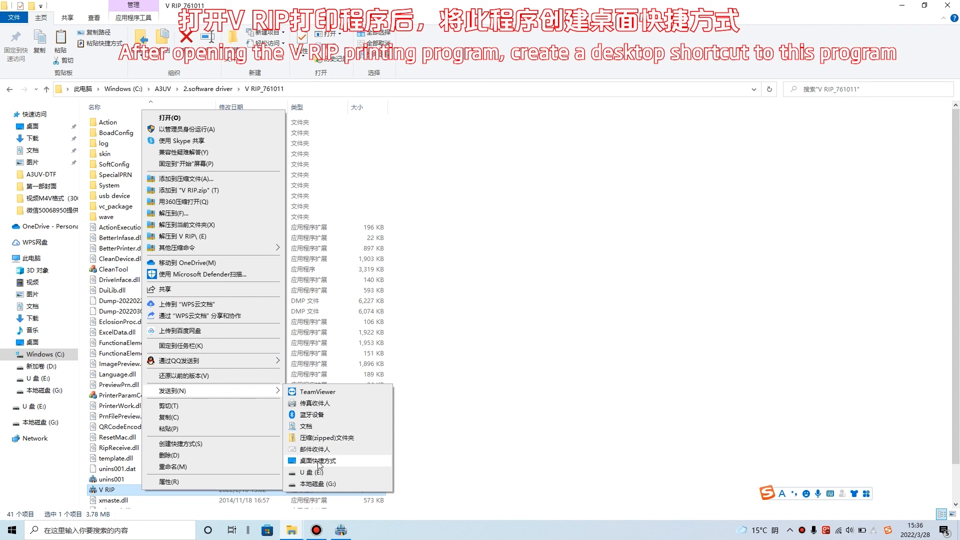